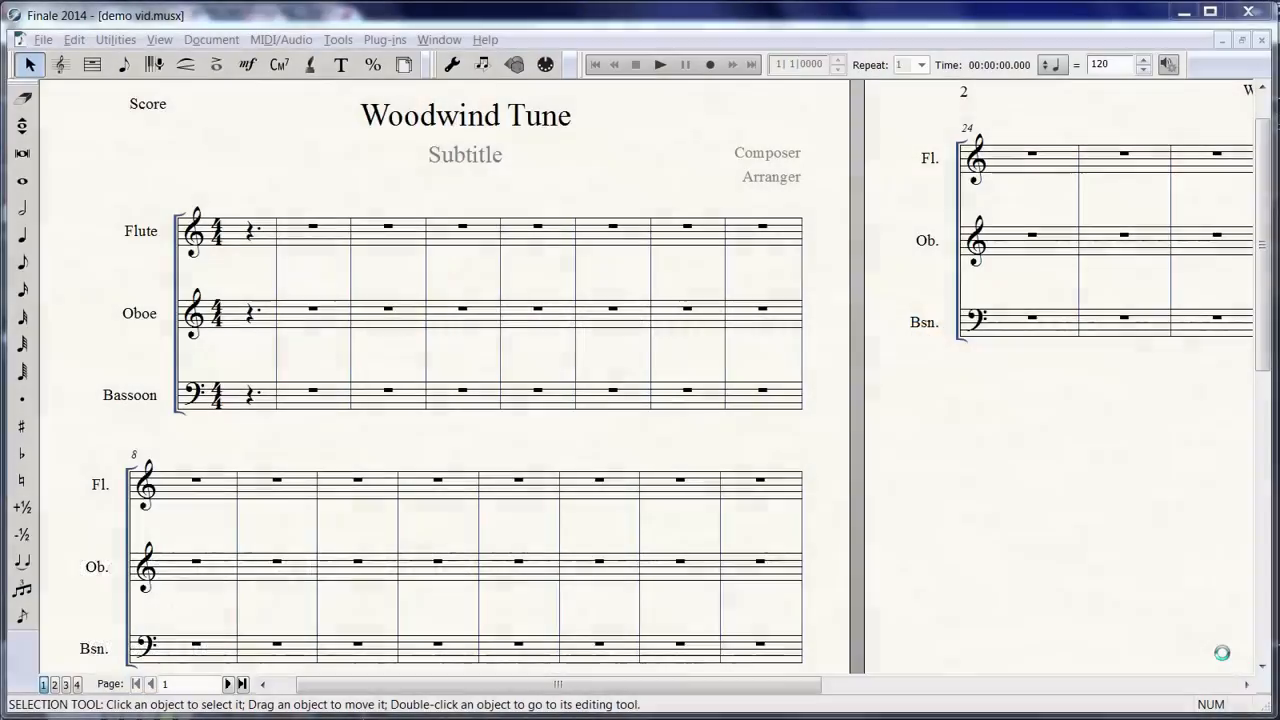
pyautogui.moveTo(1053, 583)
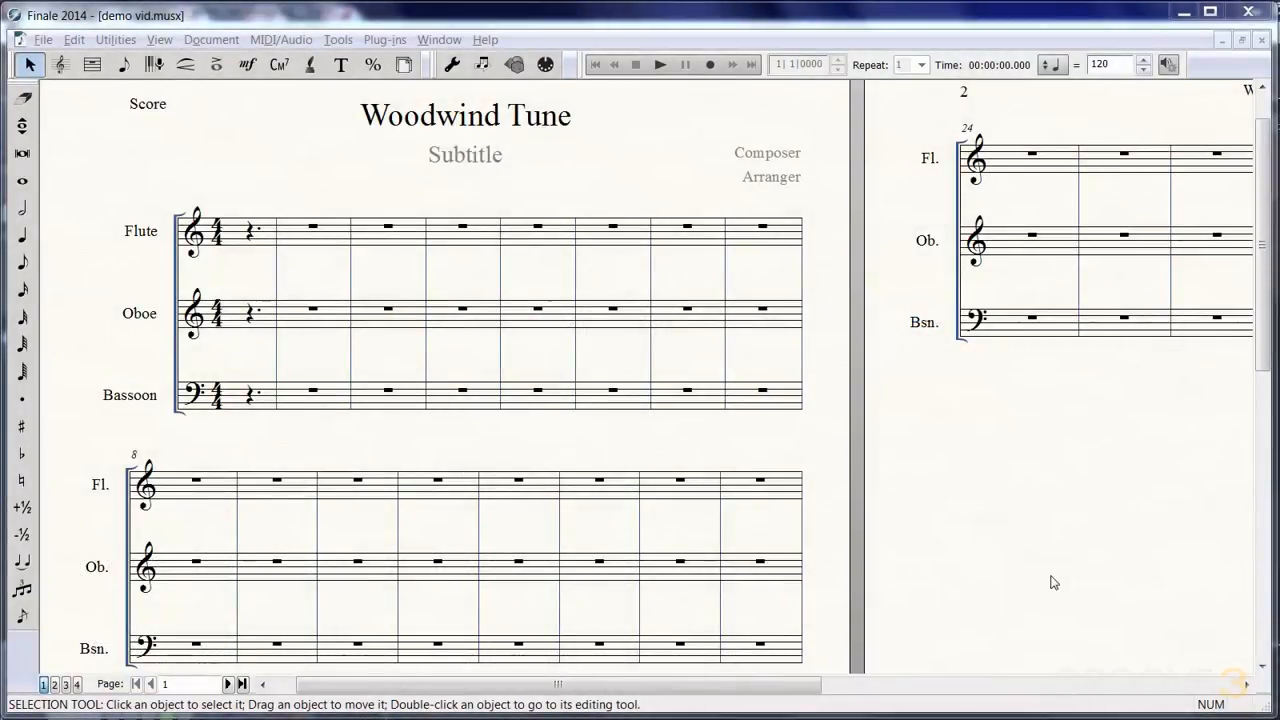
pyautogui.moveTo(743, 351)
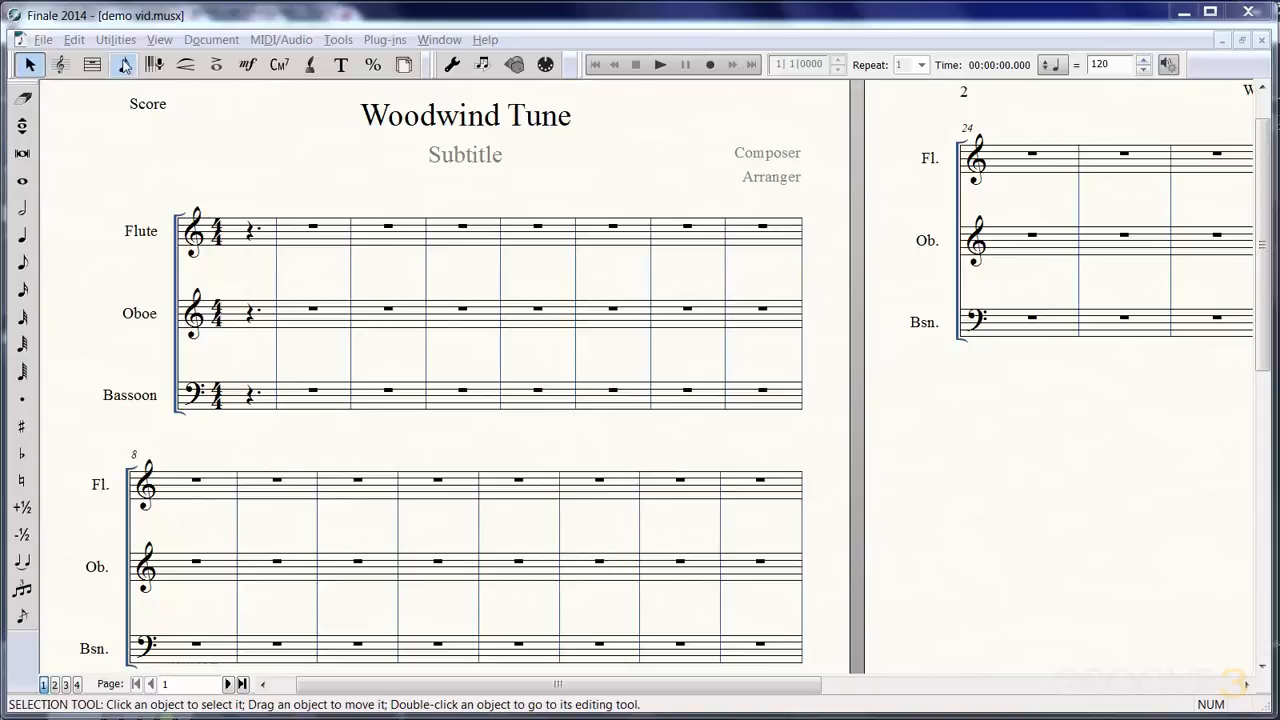
# Activate Simple Entry with eighth-note duration, then use palette tools on a trial pickup note
pyautogui.click(123, 64)
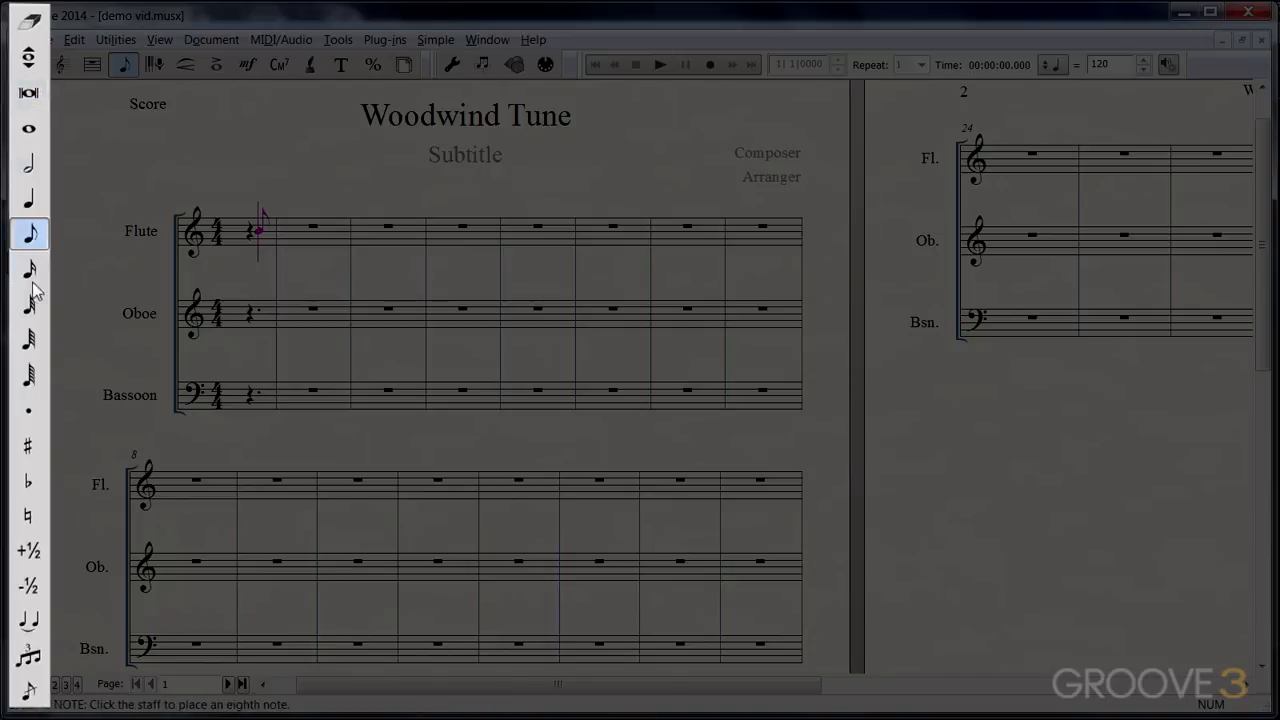
pyautogui.click(29, 268)
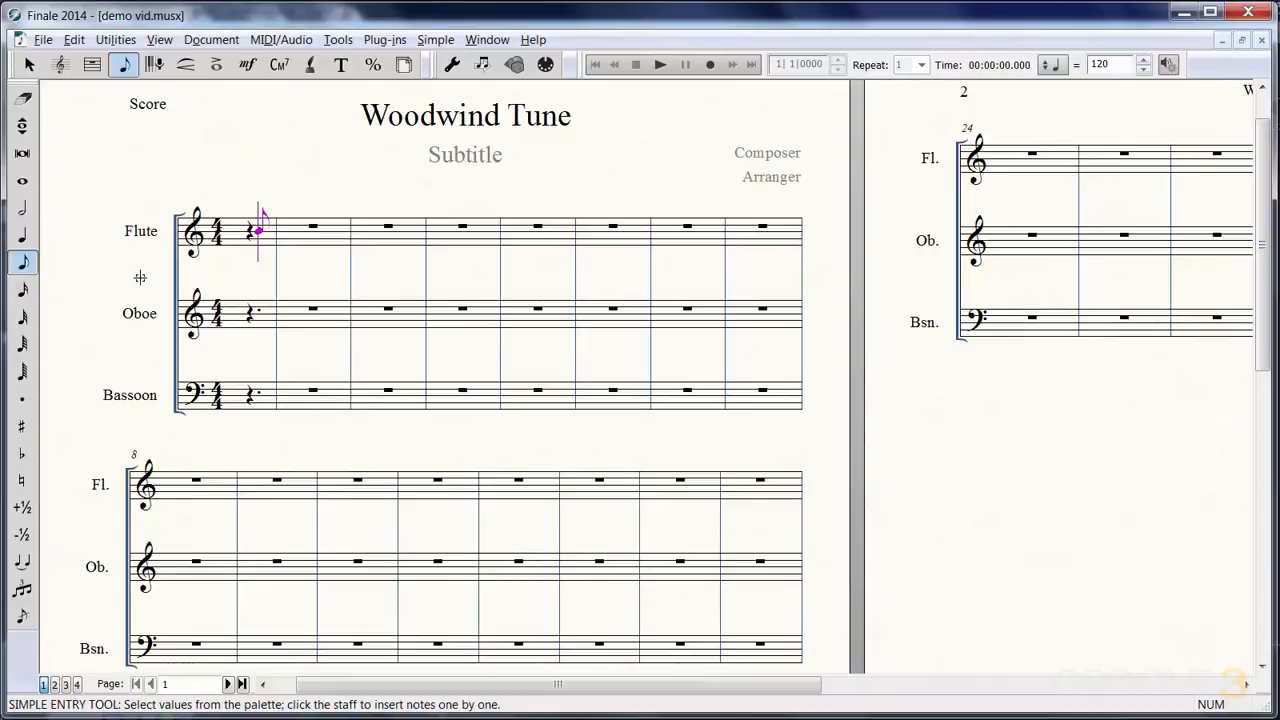
pyautogui.moveTo(145, 261)
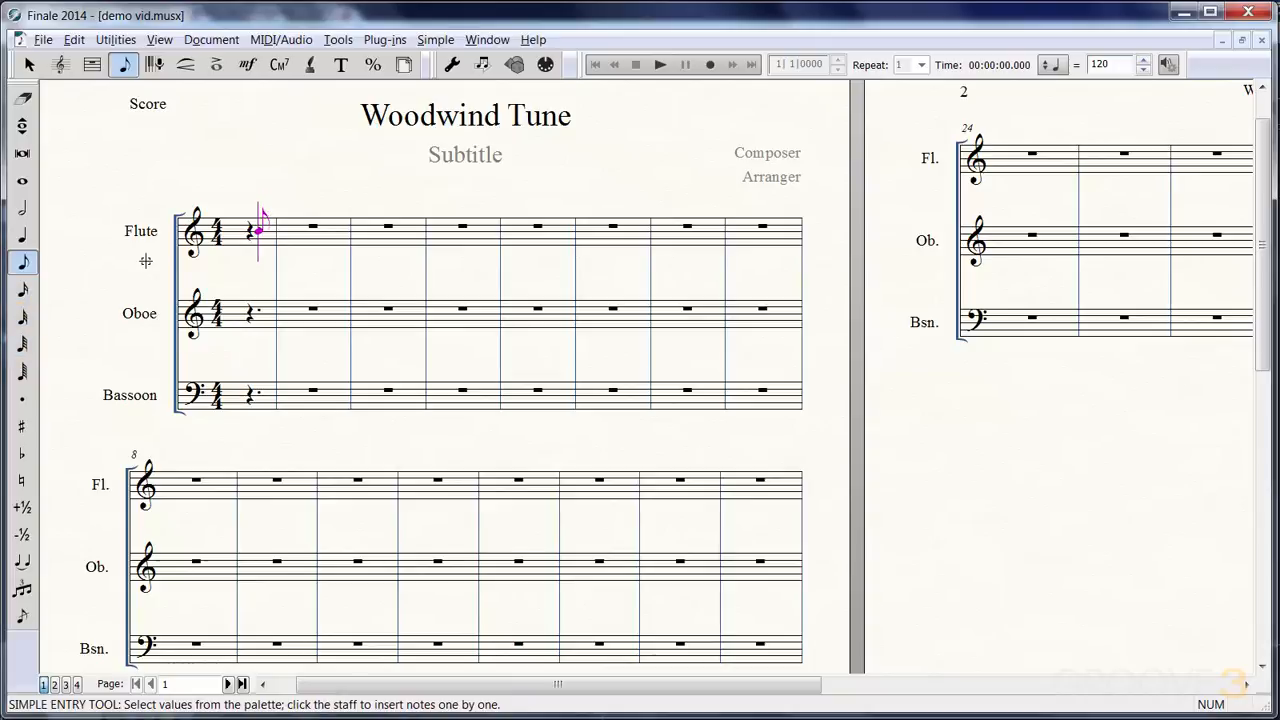
pyautogui.click(22, 208)
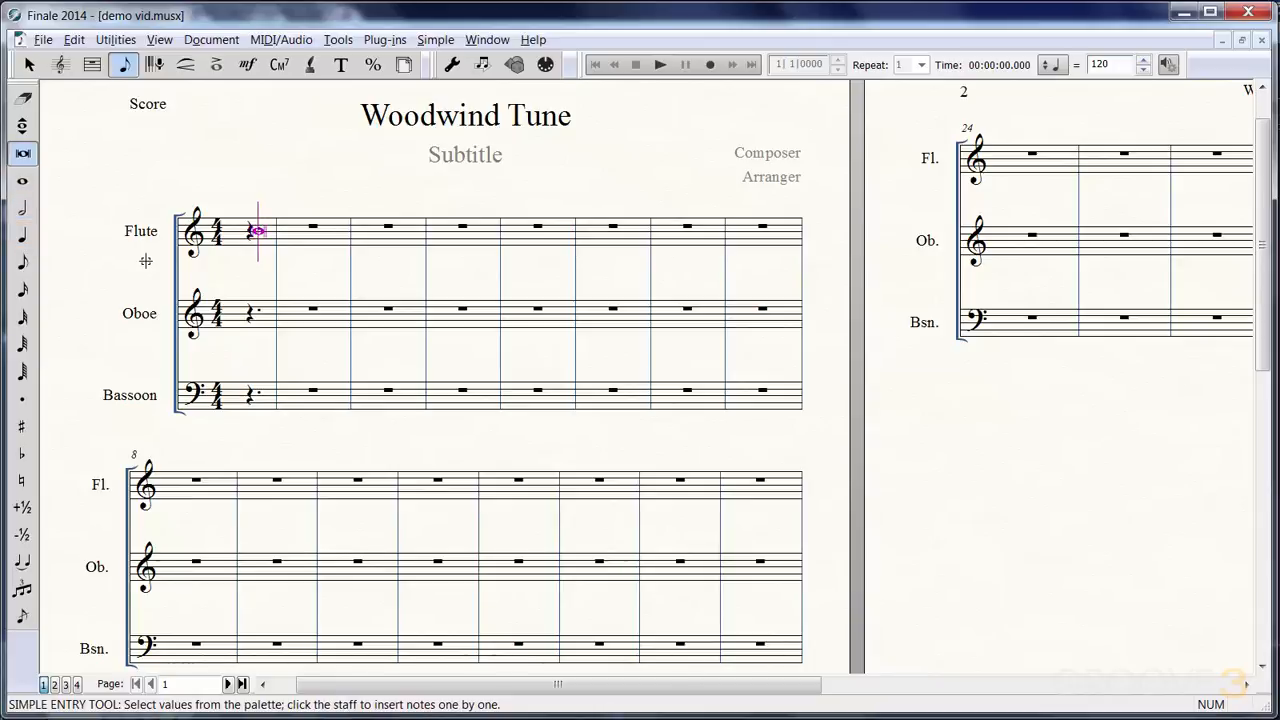
pyautogui.click(22, 262)
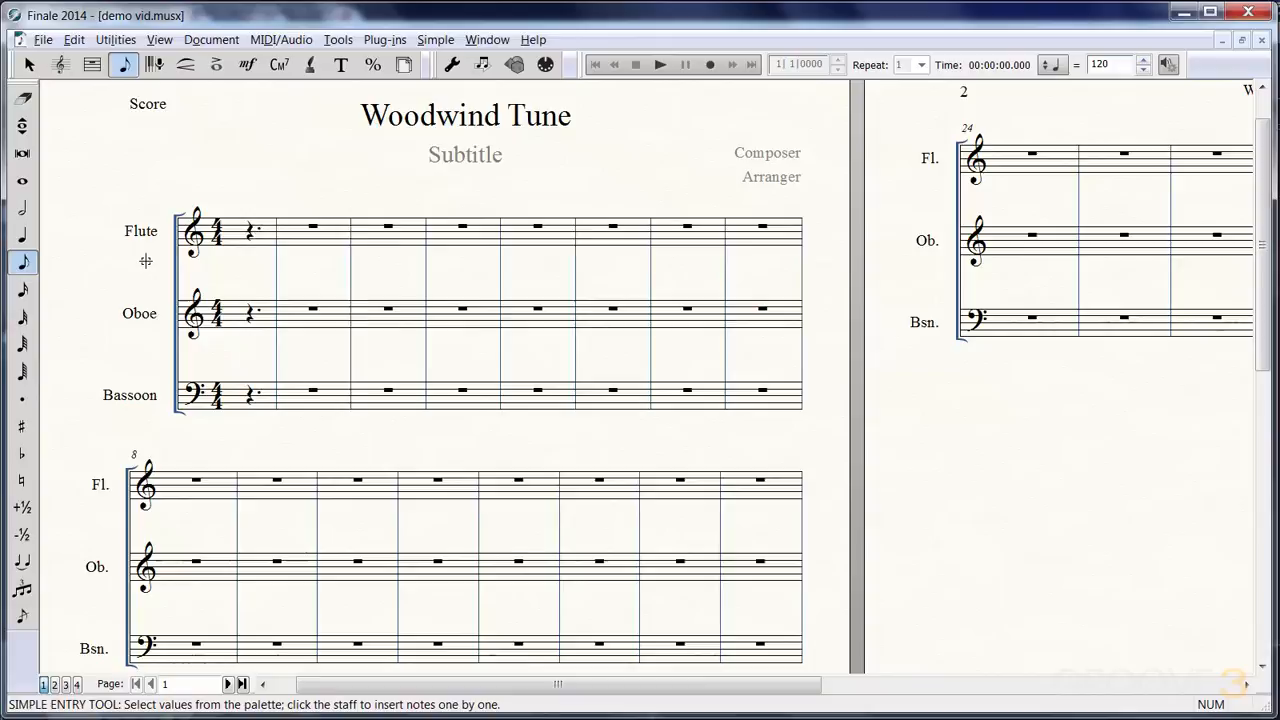
# Place the first flute pickup note and a note in the second measure
pyautogui.click(290, 225)
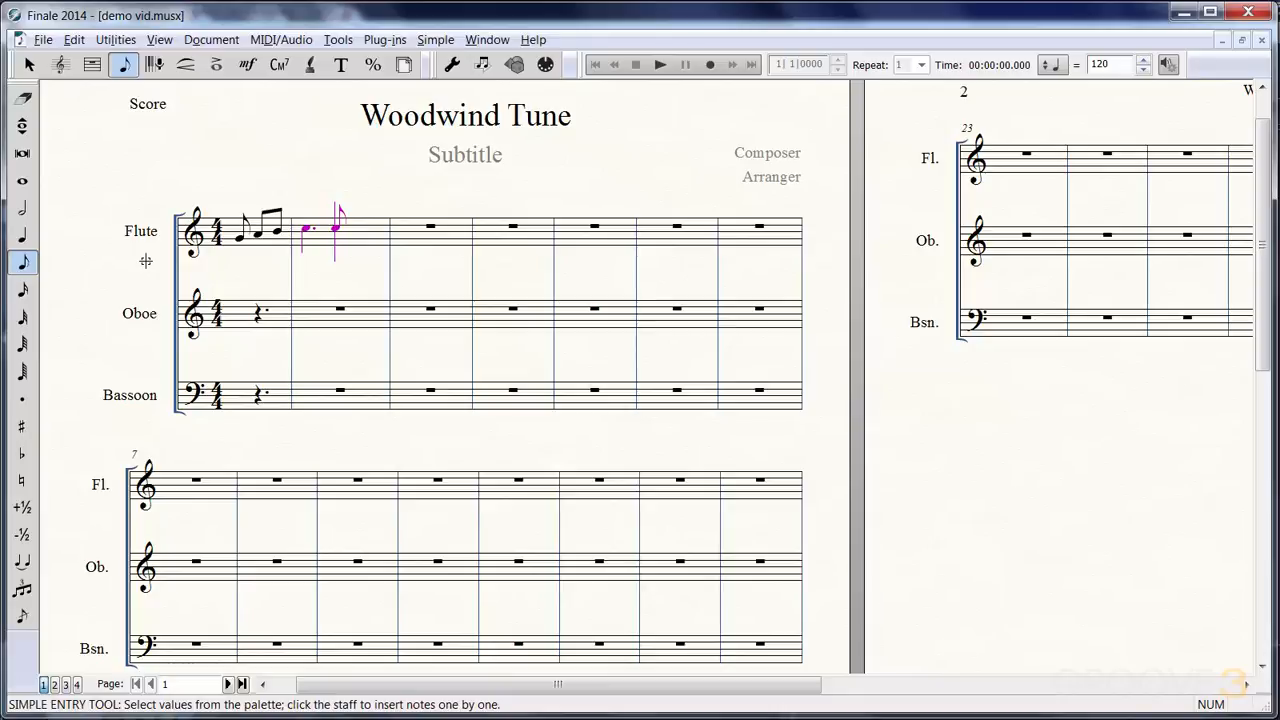
pyautogui.click(355, 232)
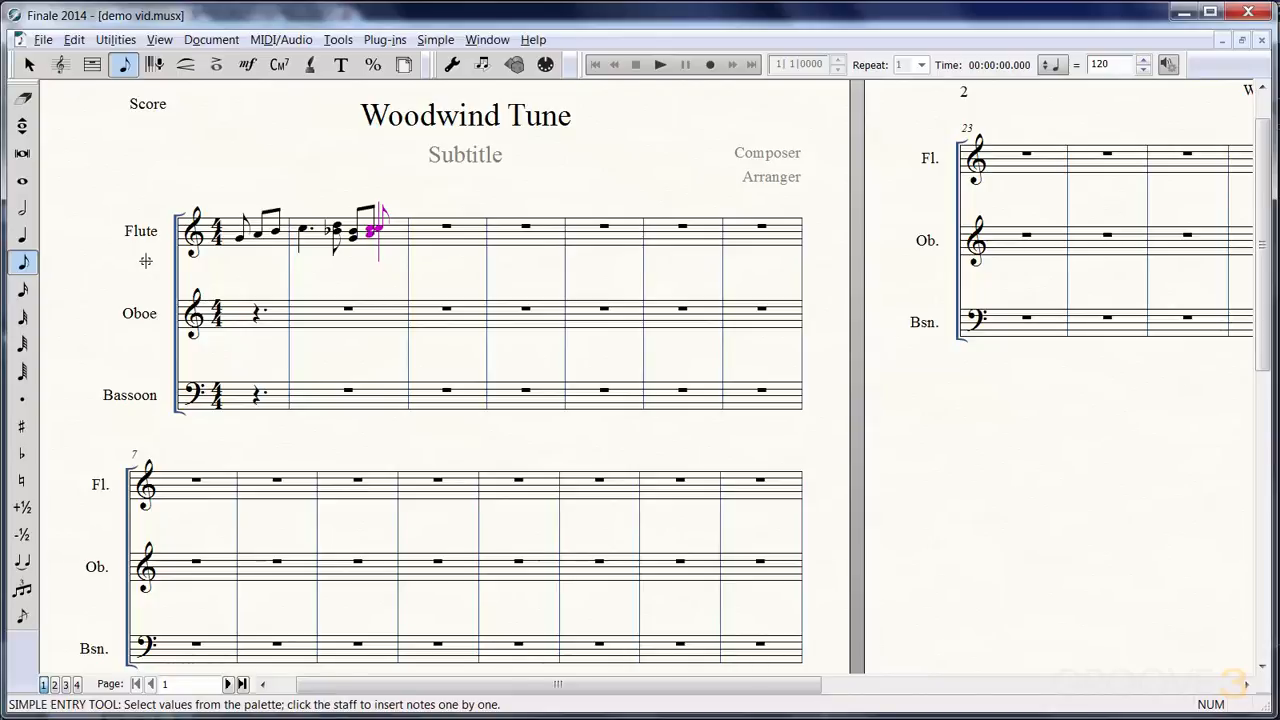
# Add another note to the second flute measure
pyautogui.click(413, 227)
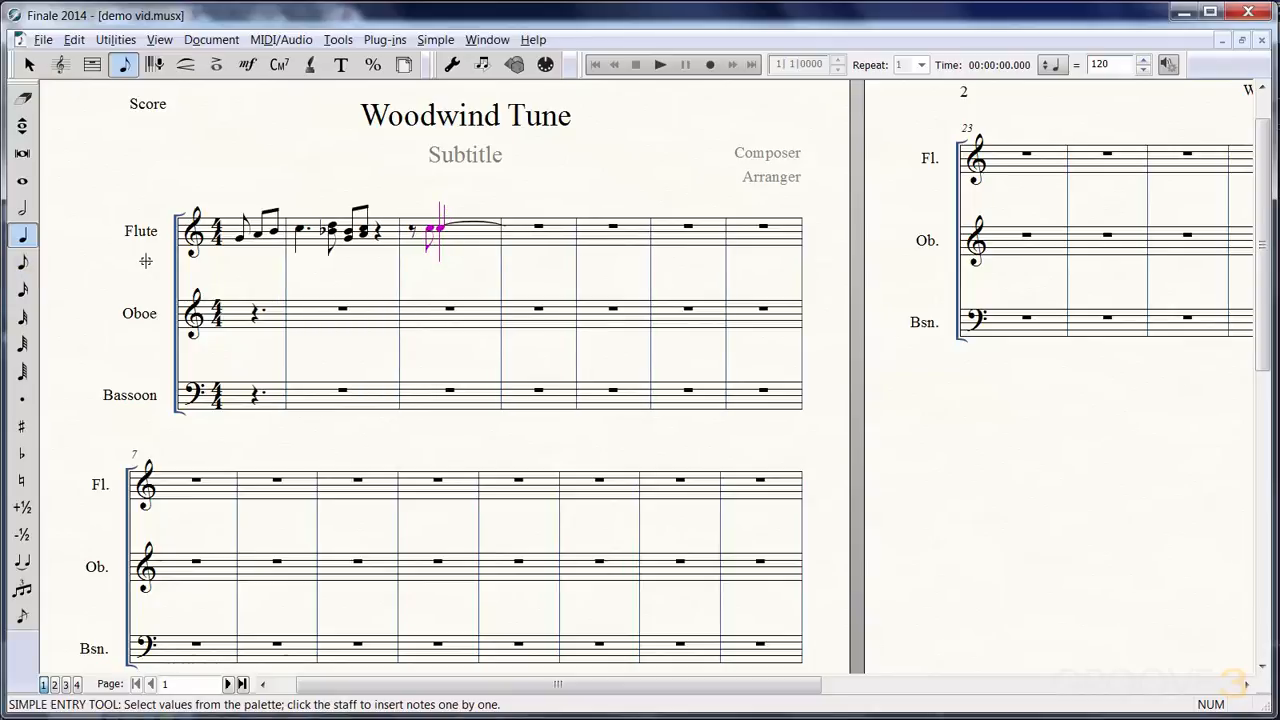
pyautogui.click(450, 228)
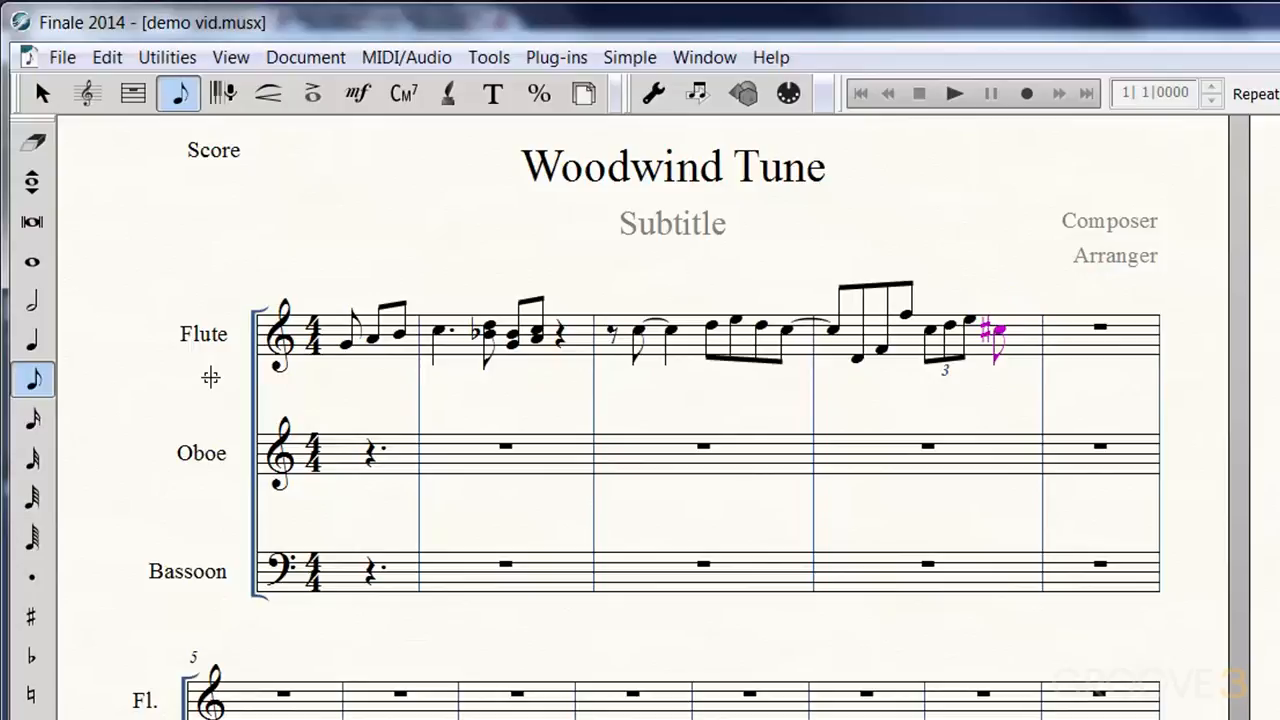
# Enter the opening note of the fifth flute measure
pyautogui.click(1055, 330)
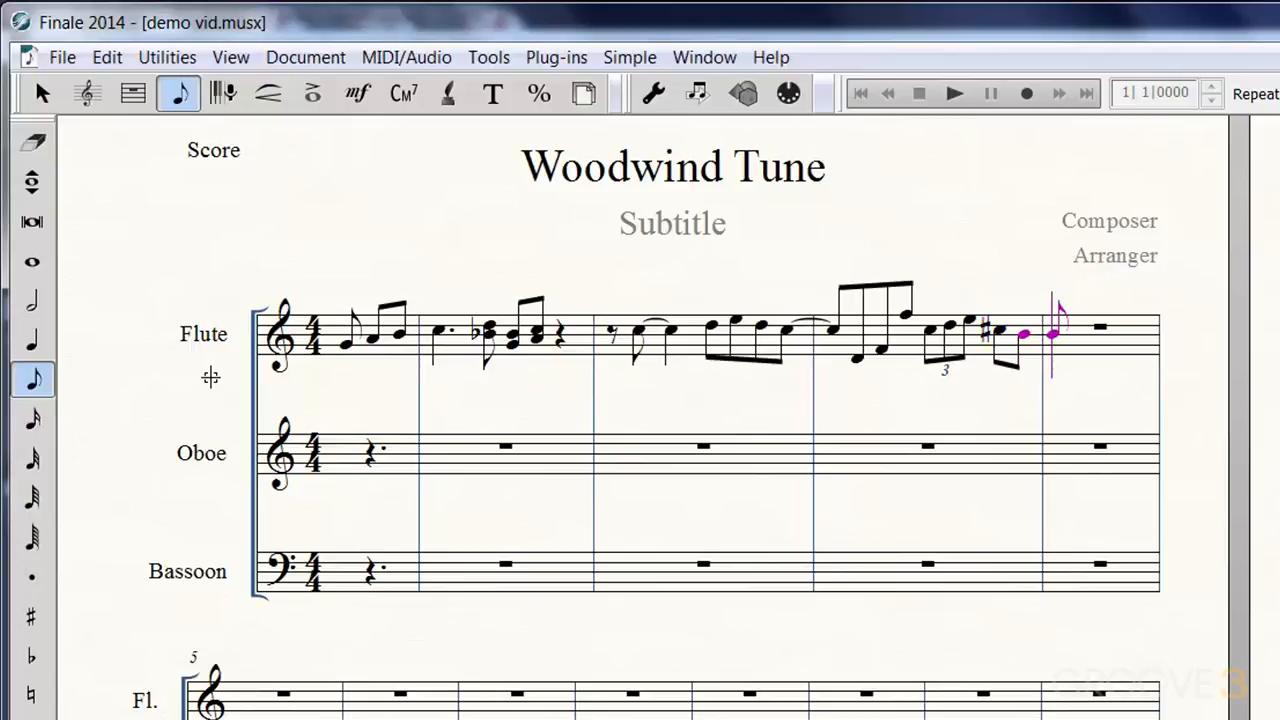